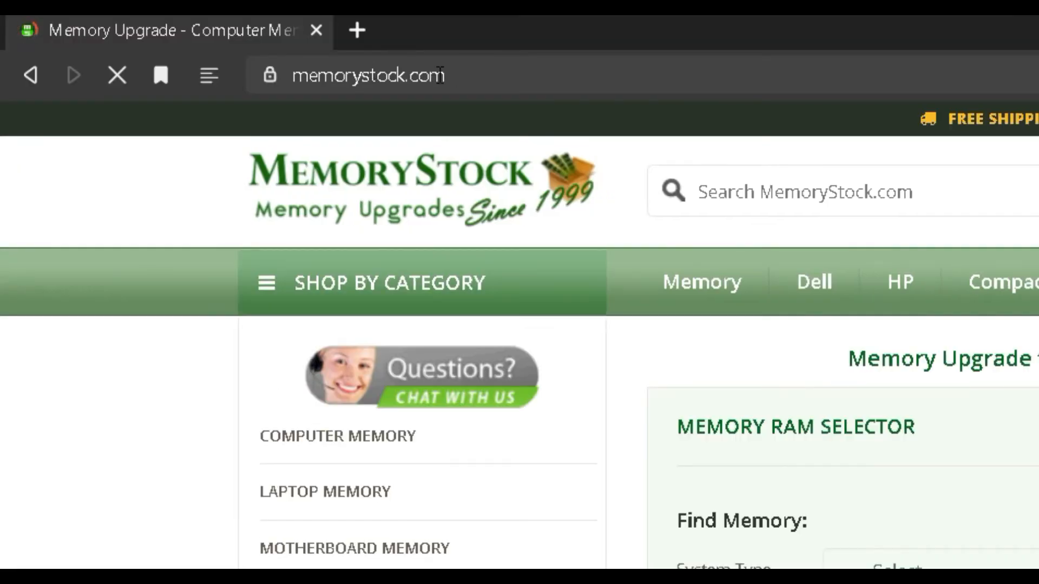
Search for 'sony vaio pcg 71312L' and open the Sony VAIO PCG-71312L result page
type("sony vaio pcg 71312L")
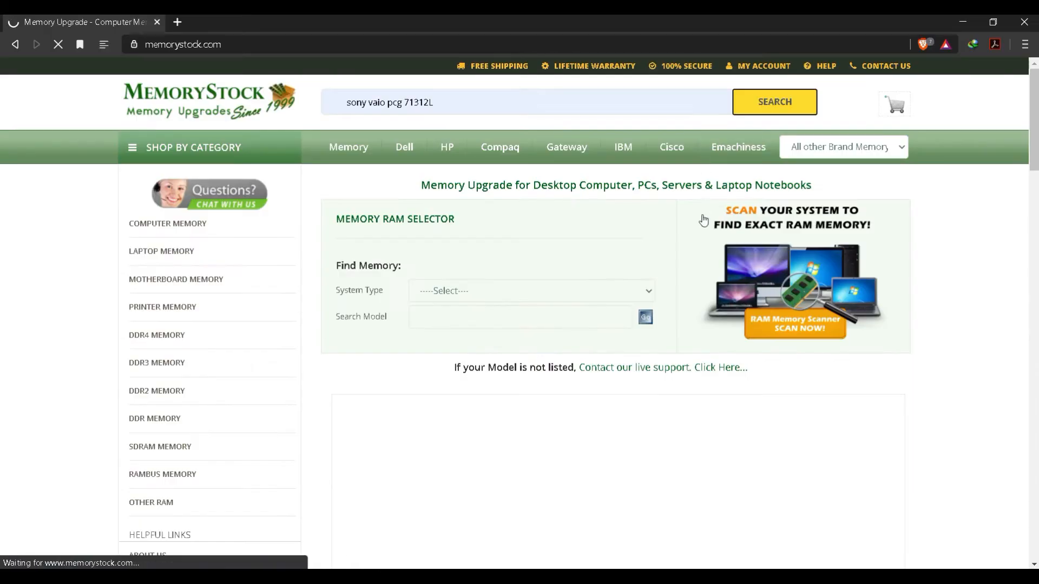
left_click(773, 103)
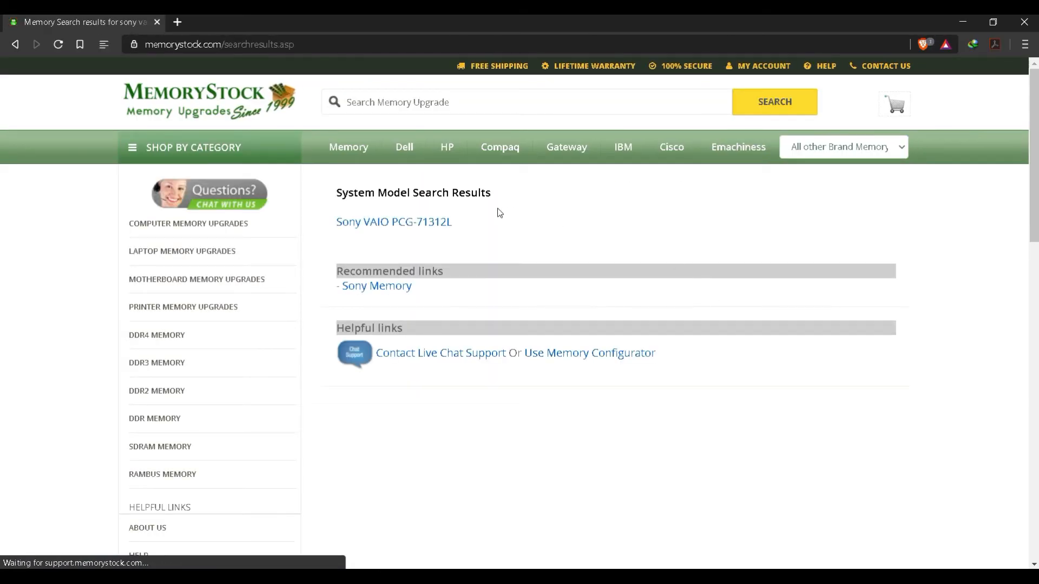
left_click(392, 222)
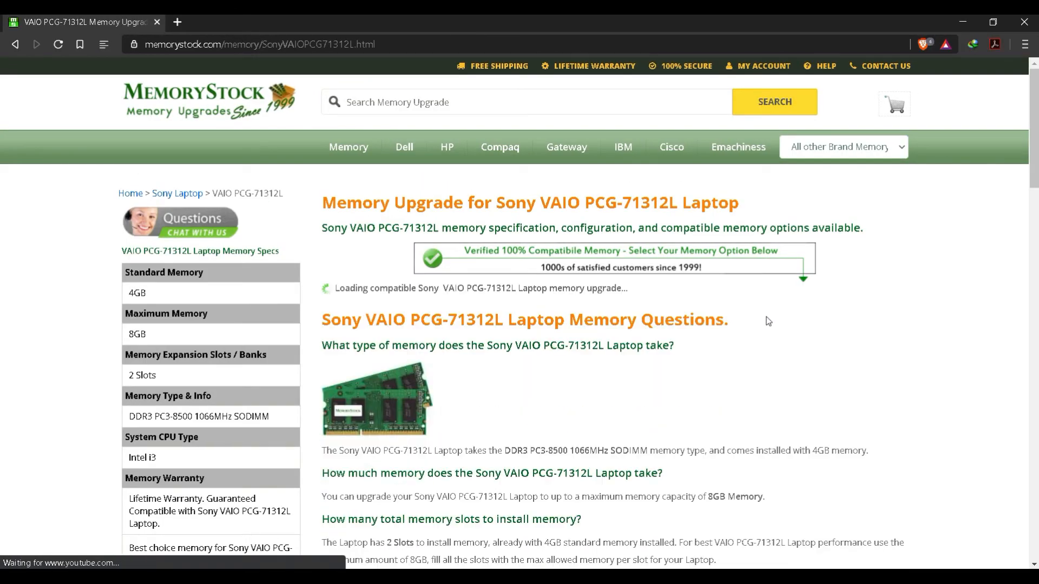